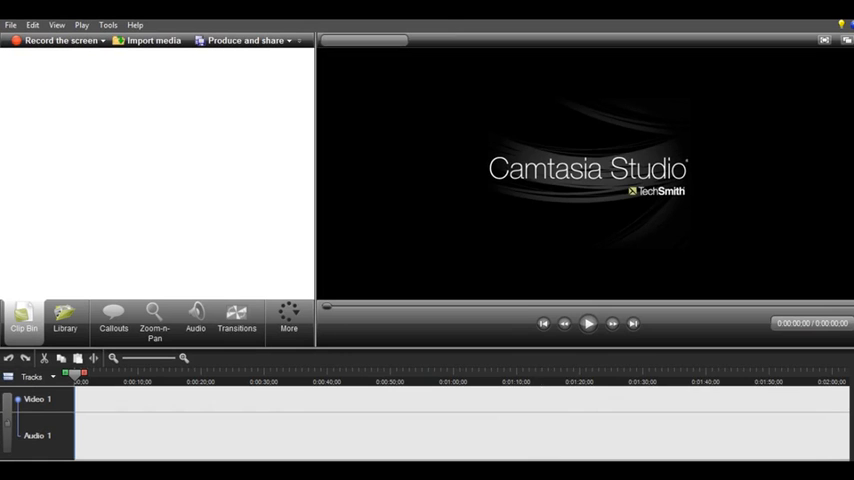
Launch the Camtasia Recorder toolbar via Record the screen
click(58, 40)
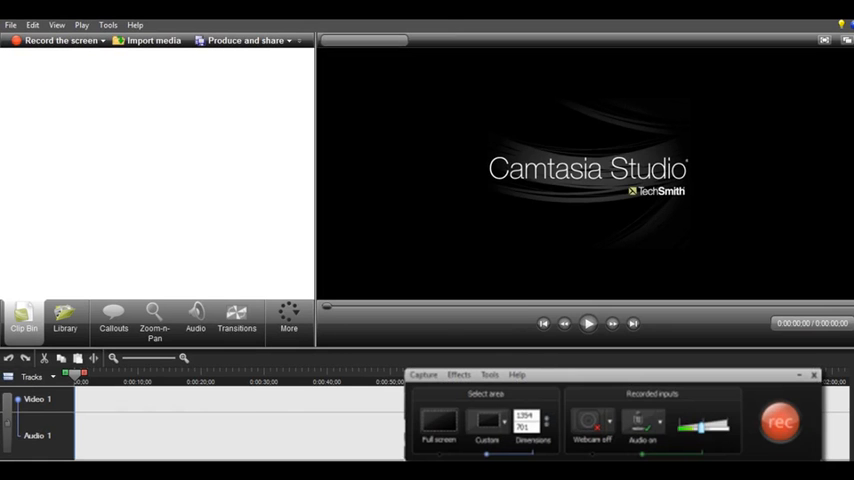